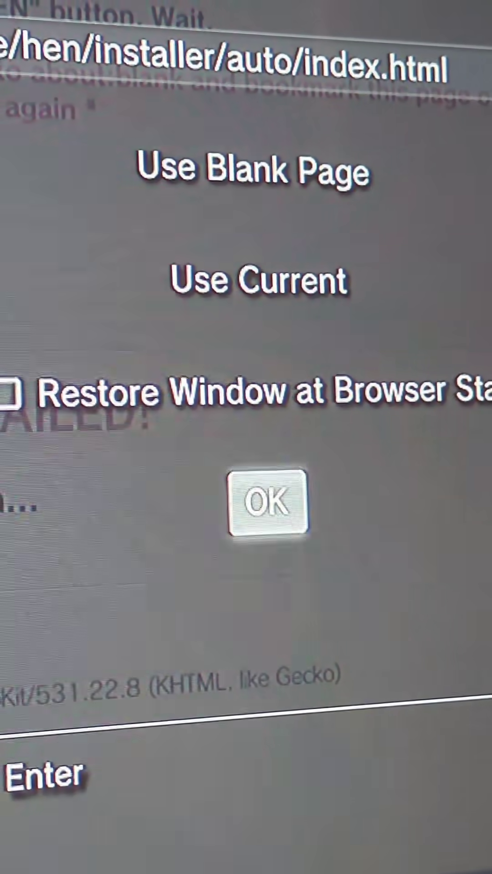
# Confirm the HEN installer page as the browser's homepage.
pyautogui.click(266, 505)
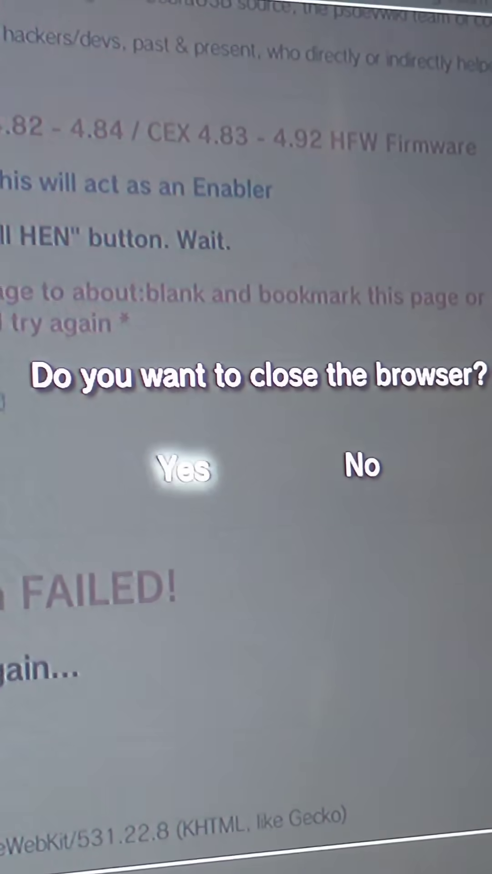